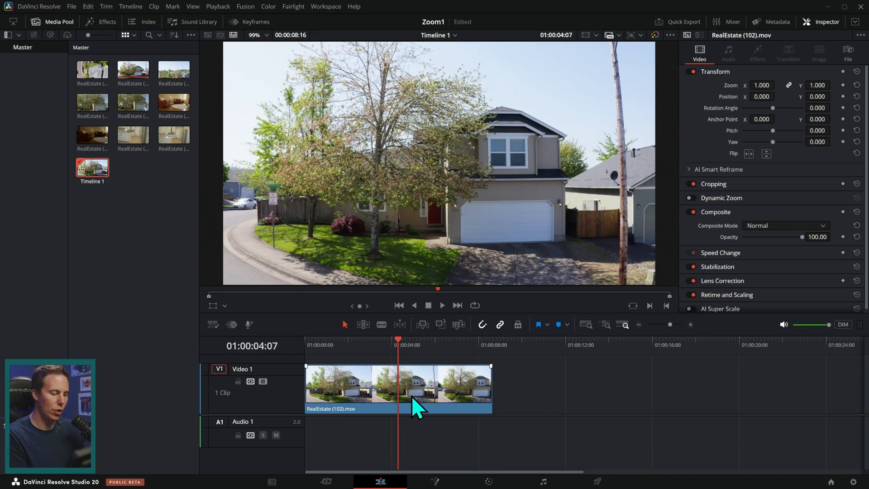
Zoom the house clip to 1.335 and nudge it left using the Transform overlay
{"action": "left_click", "coordinate": [398, 385]}
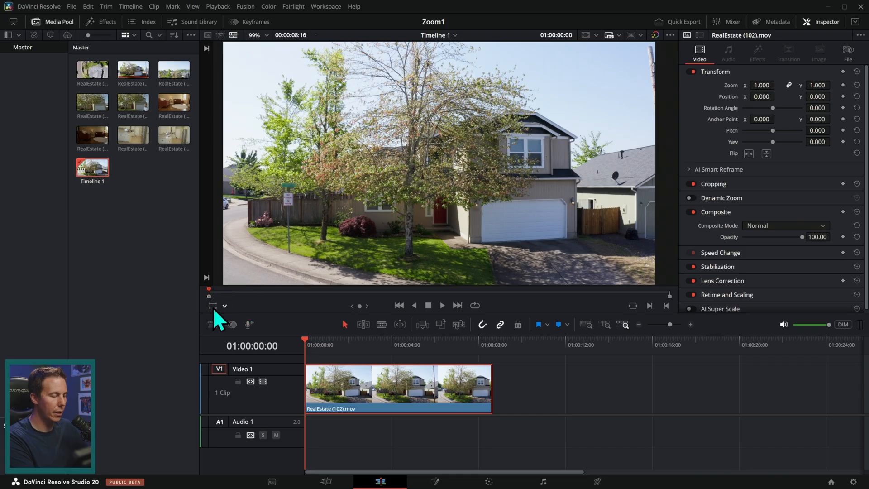
{"action": "left_click", "coordinate": [212, 306]}
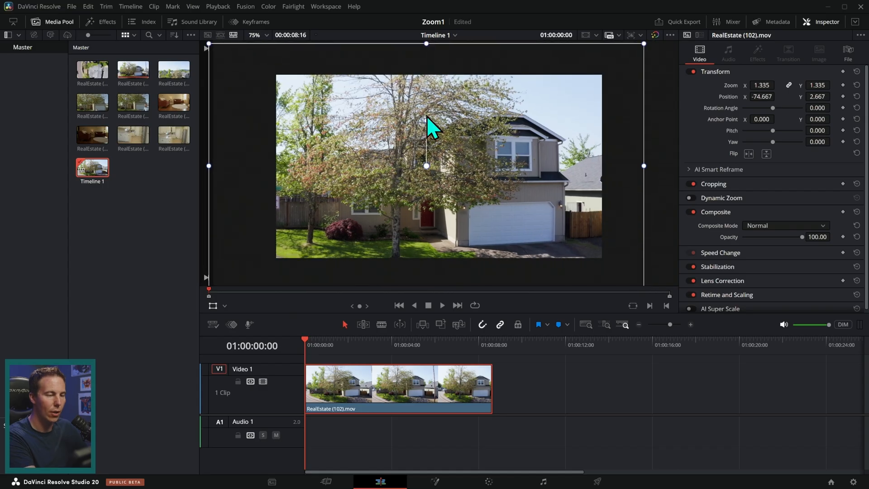
{"action": "left_click_drag", "start_coordinate": [425, 121], "coordinate": [423, 120]}
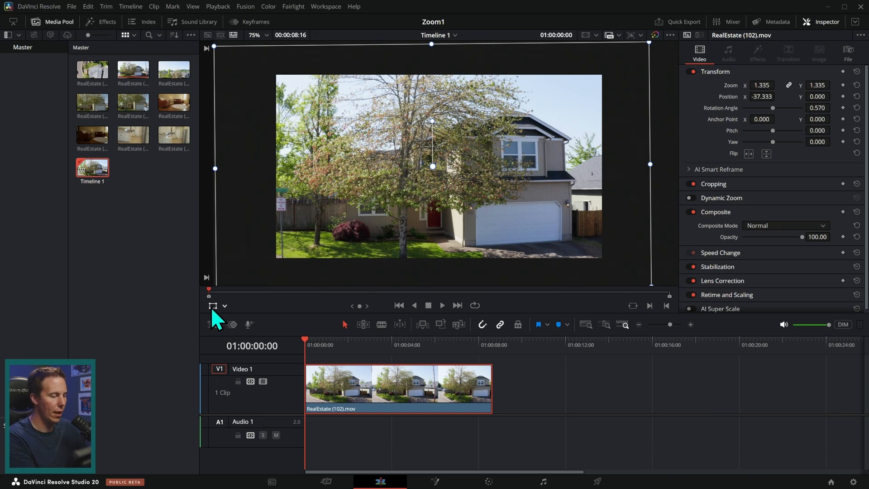
{"action": "left_click", "coordinate": [391, 339]}
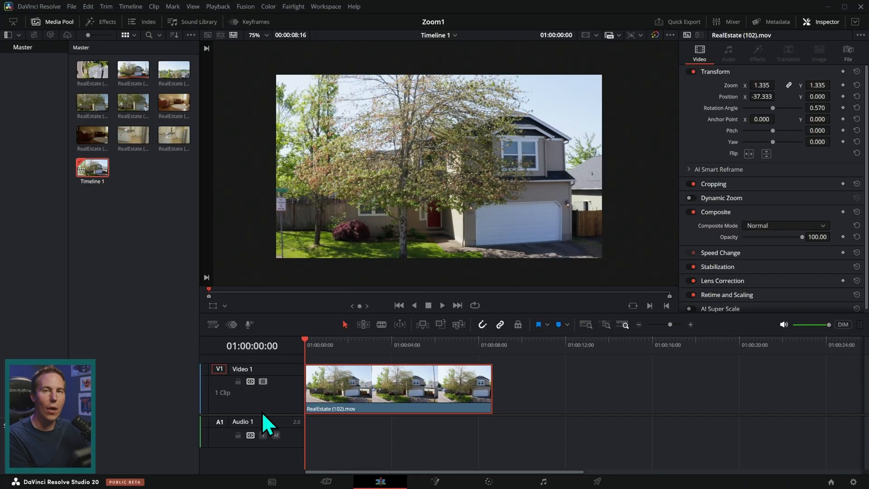
{"action": "mouse_move", "coordinate": [519, 355]}
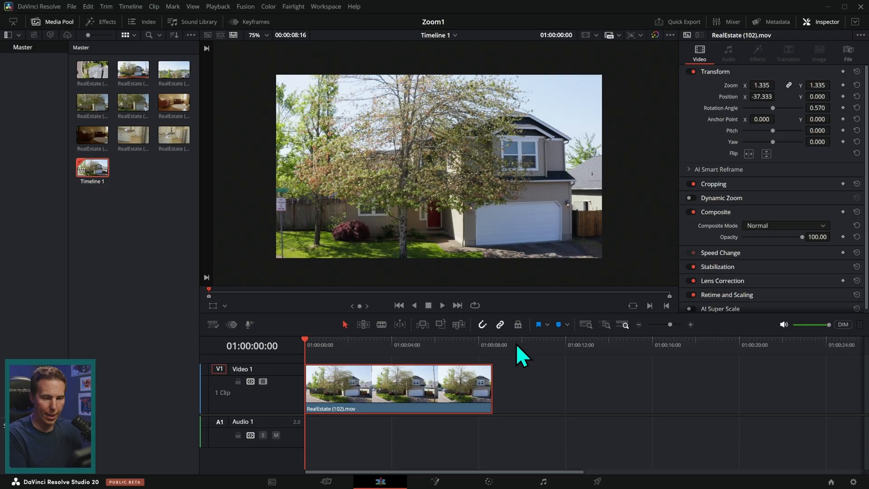
{"action": "mouse_move", "coordinate": [691, 208]}
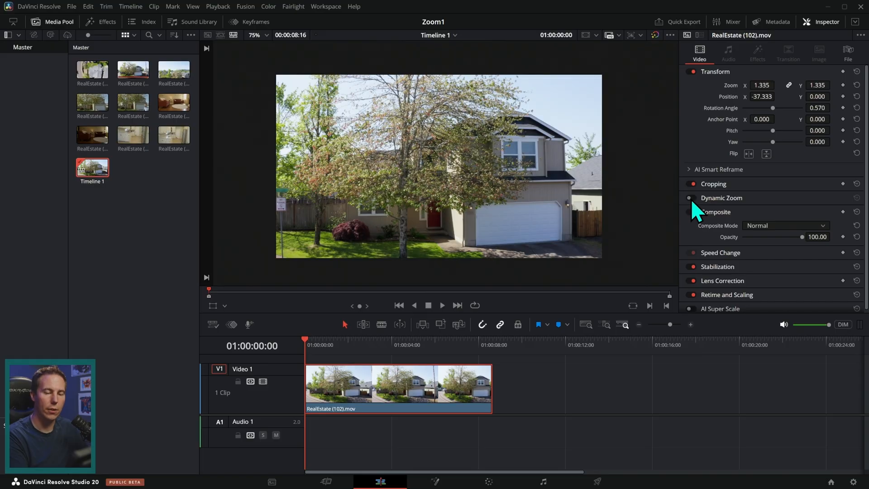
Enable Dynamic Zoom on the house clip, swap its direction, and scrub through it
{"action": "left_click", "coordinate": [690, 197]}
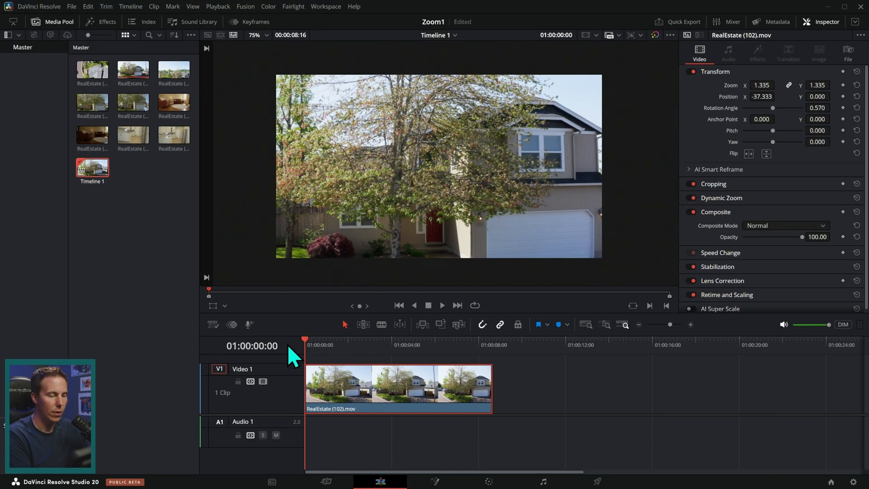
{"action": "left_click", "coordinate": [441, 305]}
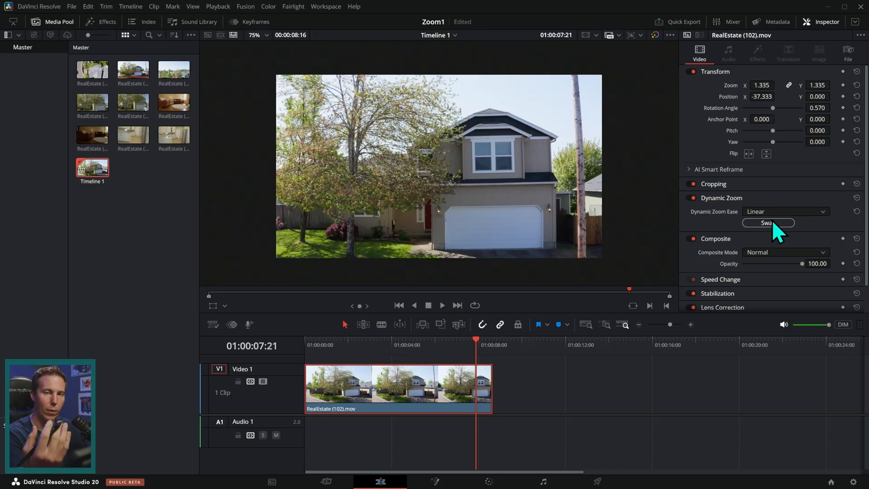
{"action": "left_click", "coordinate": [768, 222]}
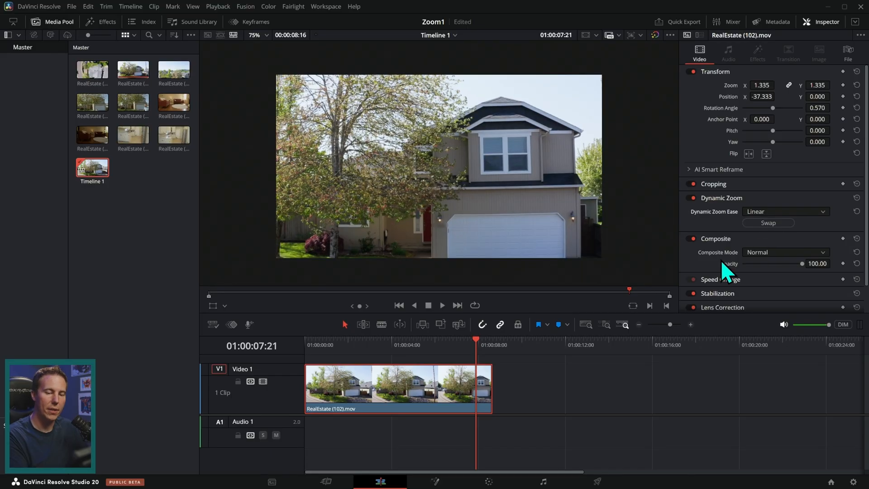
{"action": "left_click", "coordinate": [382, 345]}
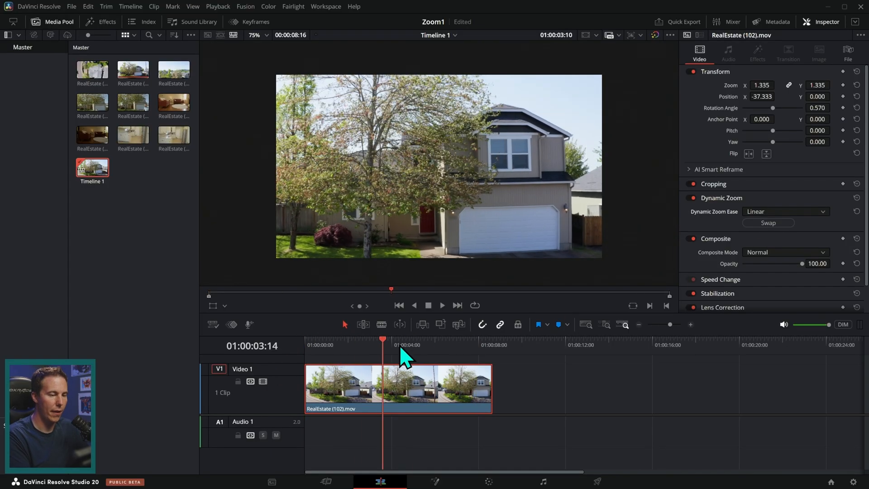
{"action": "left_click", "coordinate": [315, 339]}
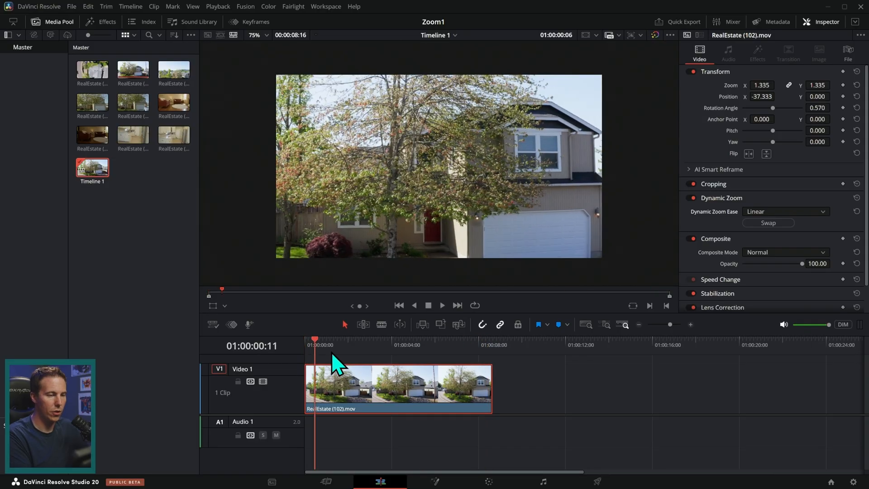
{"action": "left_click", "coordinate": [785, 212]}
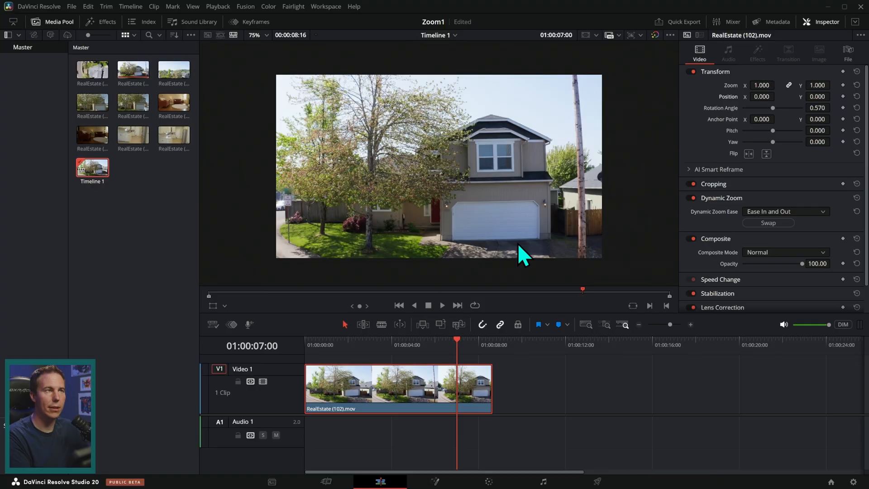
{"action": "mouse_move", "coordinate": [529, 368]}
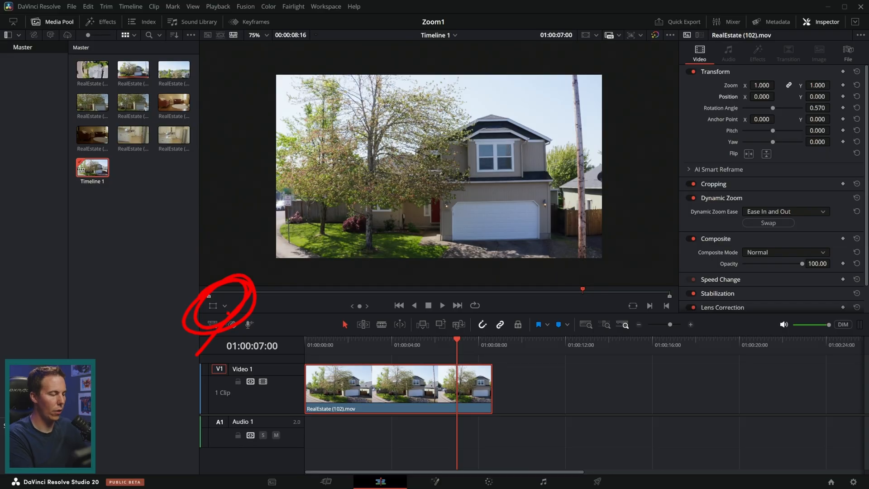
Show the Dynamic Zoom overlay and resize its red ending rectangle
{"action": "left_click", "coordinate": [225, 306]}
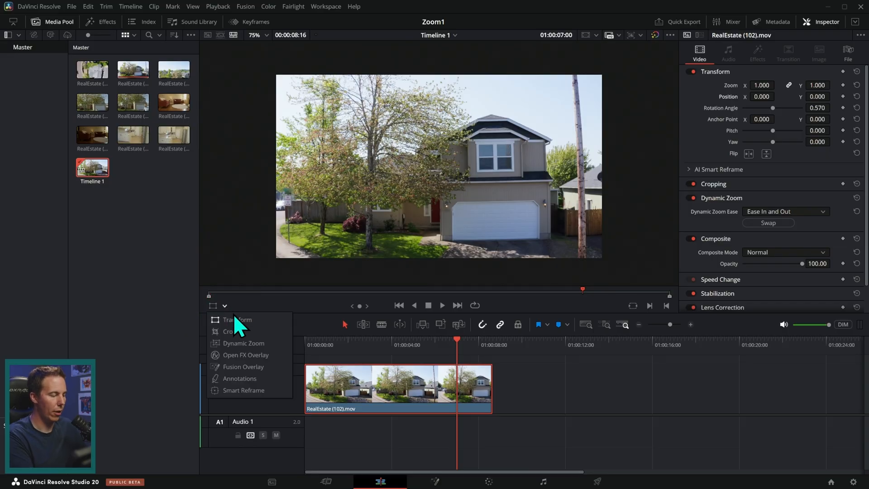
{"action": "mouse_move", "coordinate": [243, 343]}
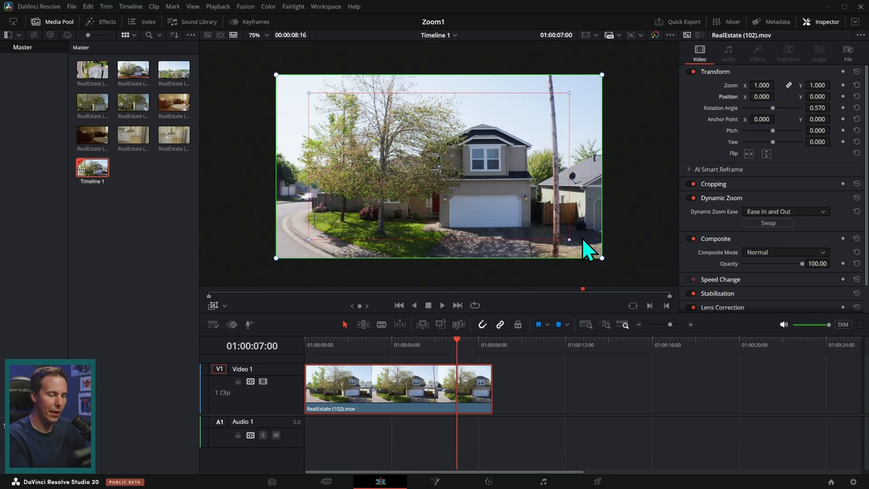
{"action": "mouse_move", "coordinate": [609, 244]}
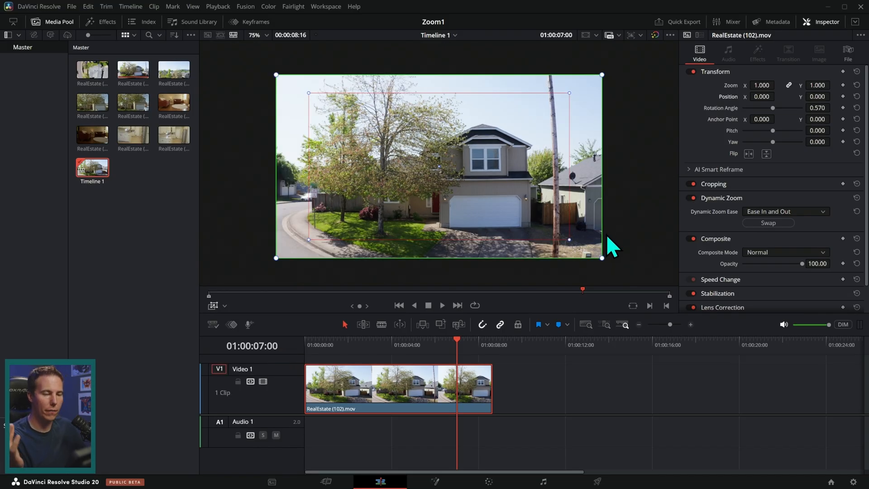
{"action": "mouse_move", "coordinate": [607, 229]}
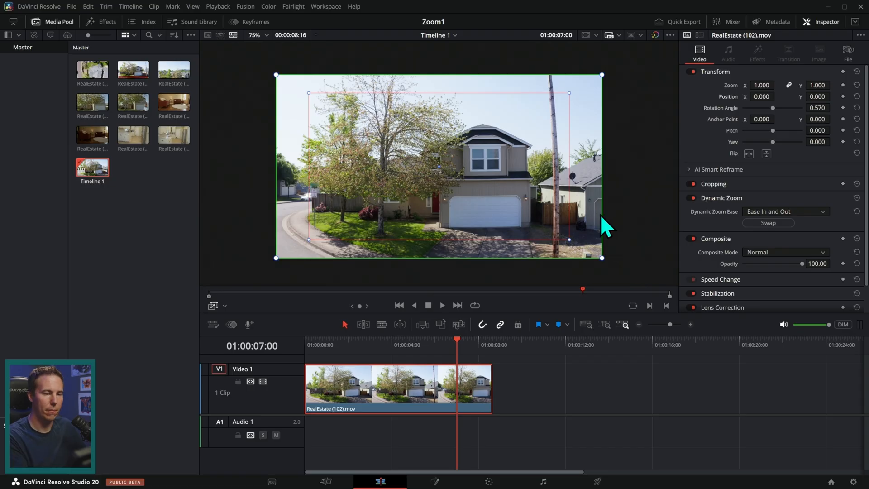
{"action": "mouse_move", "coordinate": [301, 110]}
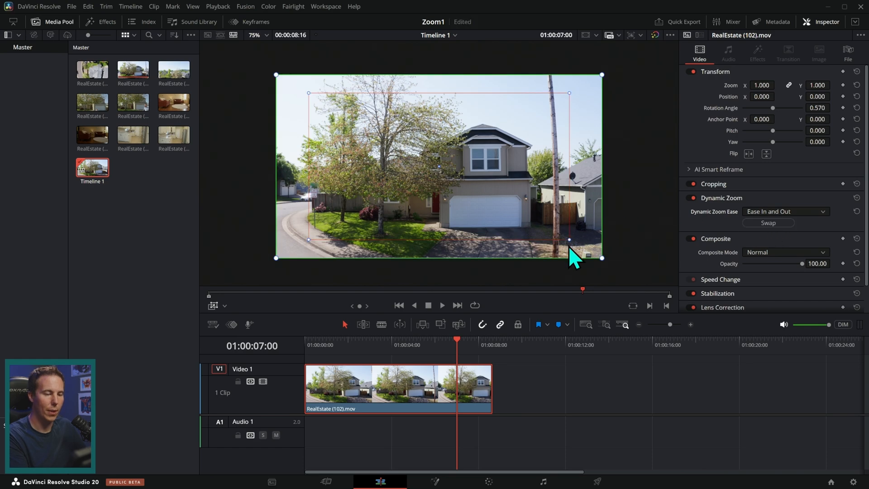
{"action": "left_click_drag", "start_coordinate": [568, 255], "coordinate": [513, 210]}
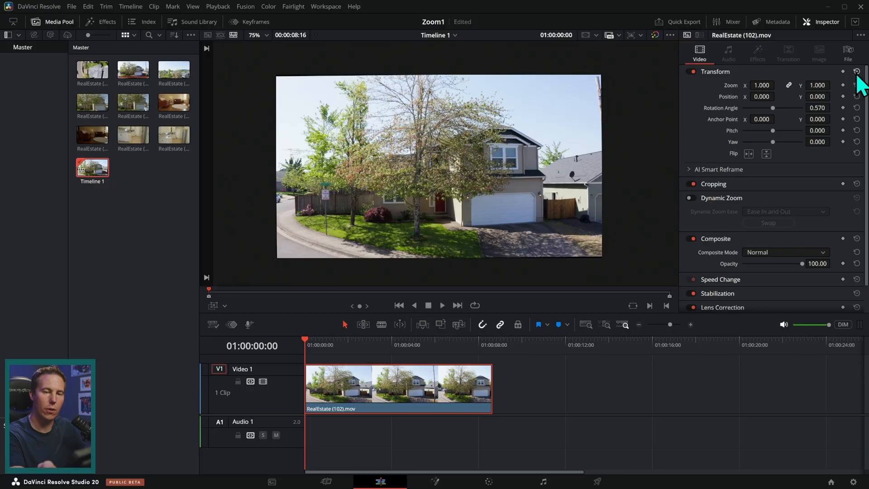
Reset the Transform values and show the clip's keyframe tracks on the timeline
{"action": "left_click", "coordinate": [456, 345]}
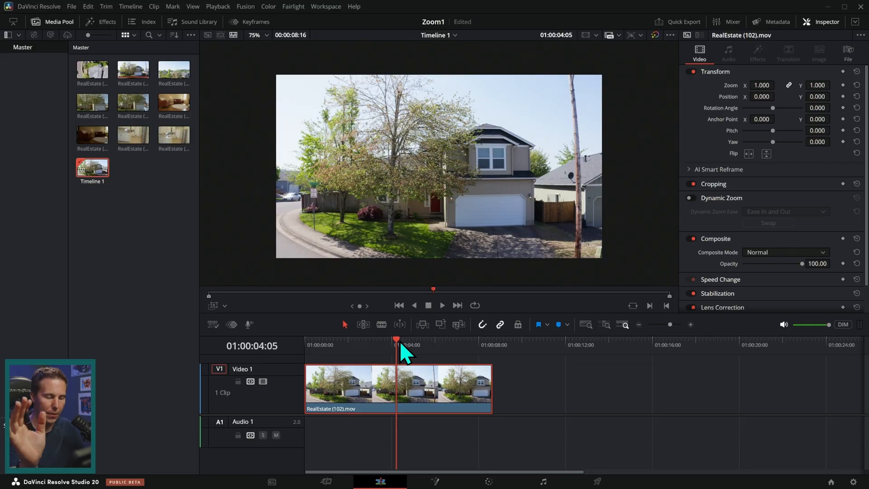
{"action": "mouse_move", "coordinate": [768, 126]}
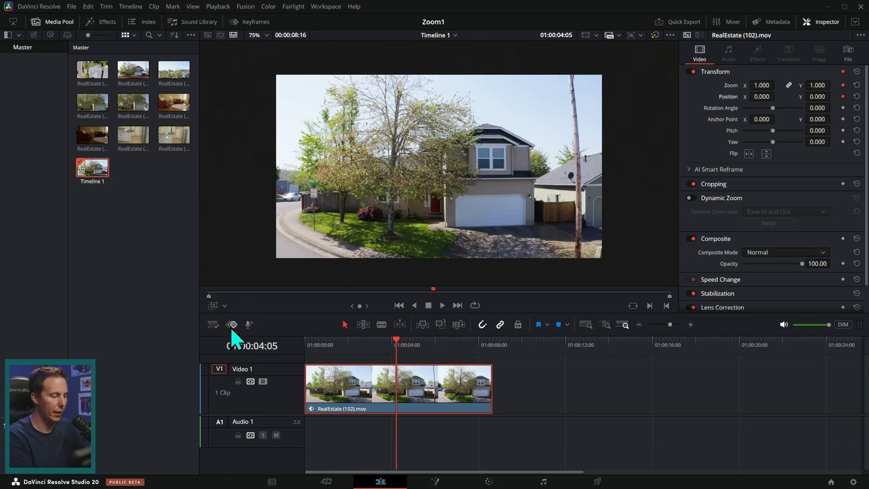
{"action": "left_click", "coordinate": [233, 324]}
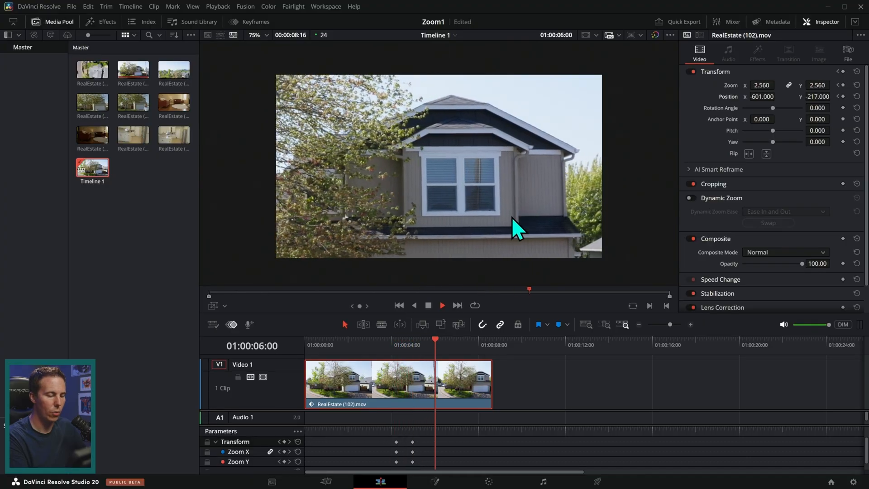
{"action": "left_click", "coordinate": [396, 344]}
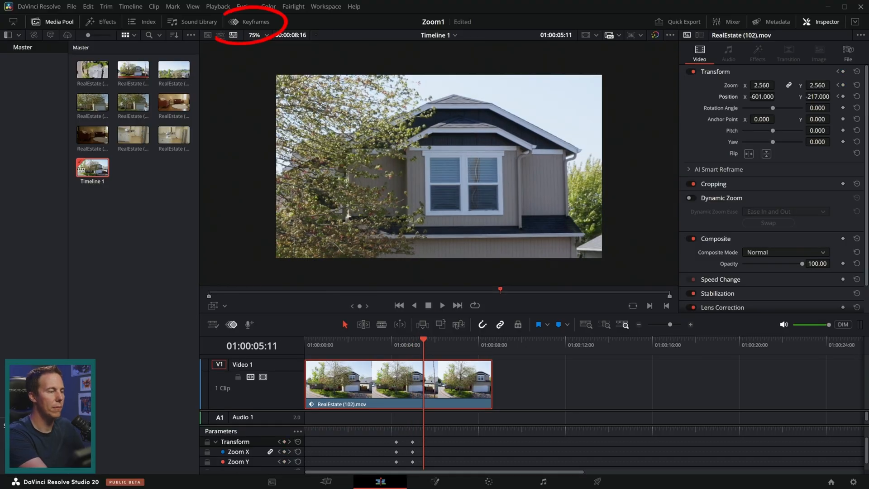
View the zoom keyframes as curves, check a later point, then close the curve editor
{"action": "left_click", "coordinate": [254, 22]}
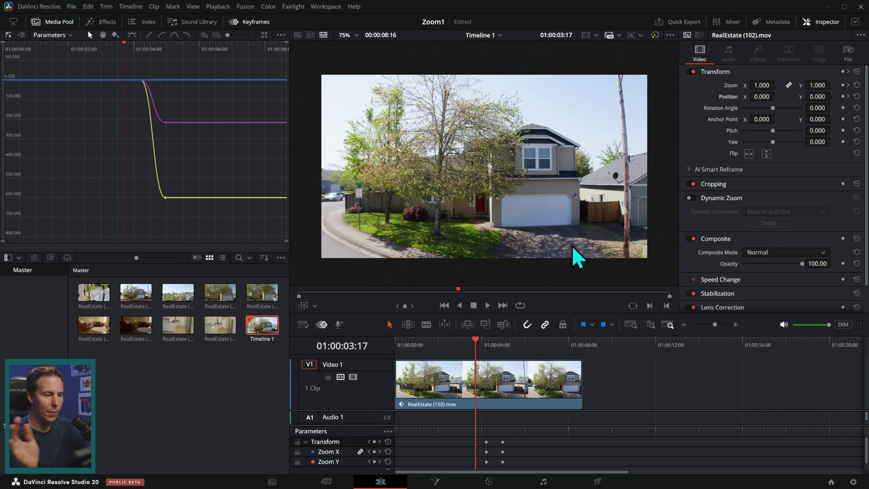
{"action": "mouse_move", "coordinate": [555, 279]}
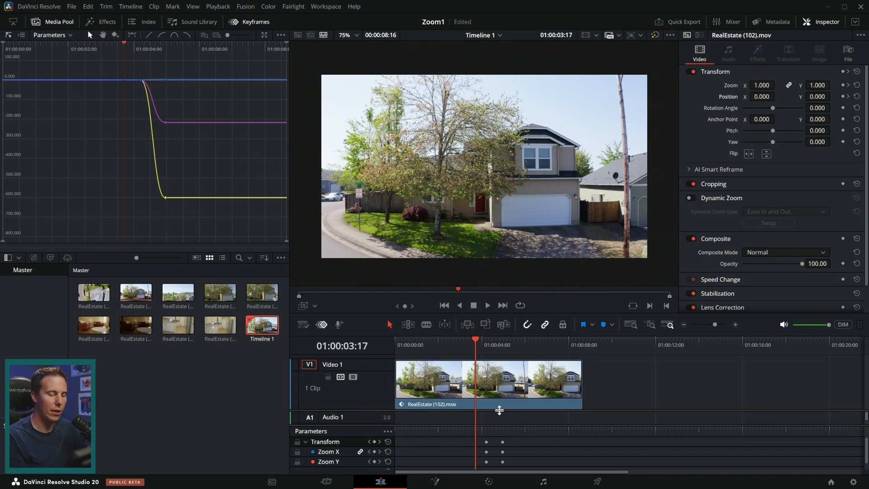
{"action": "left_click", "coordinate": [533, 344]}
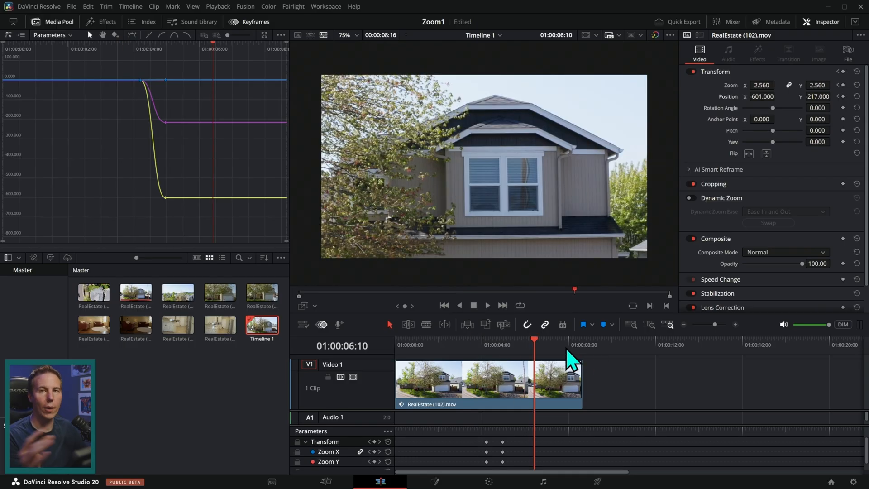
{"action": "left_click", "coordinate": [855, 71]}
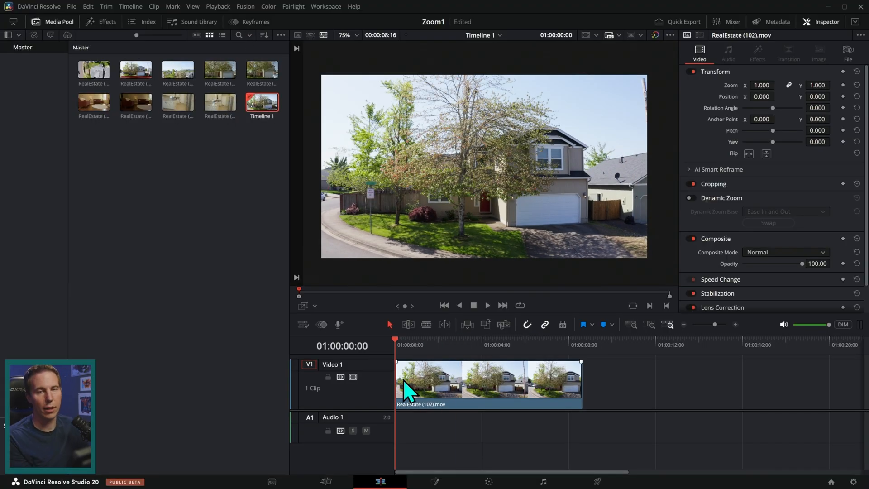
Move the playhead into the house clip, select it, and show the Effects library
{"action": "left_click", "coordinate": [462, 344]}
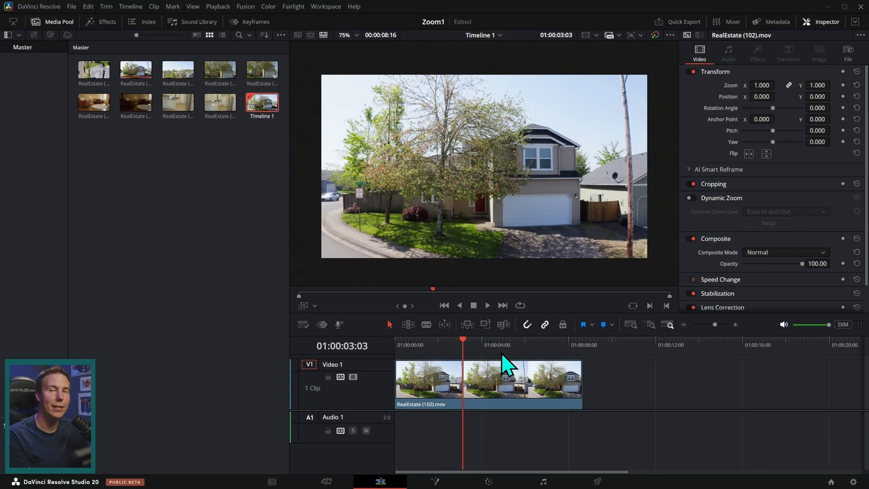
{"action": "left_click", "coordinate": [501, 380]}
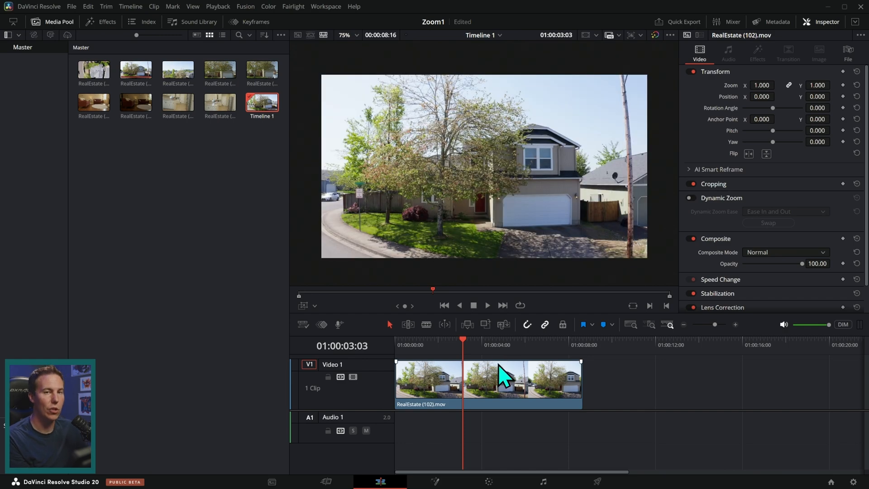
{"action": "left_click", "coordinate": [101, 21]}
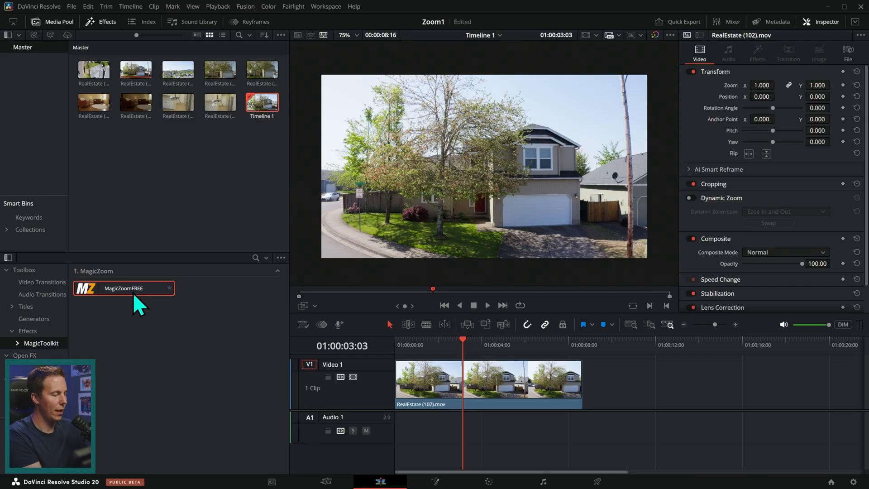
{"action": "mouse_move", "coordinate": [158, 344]}
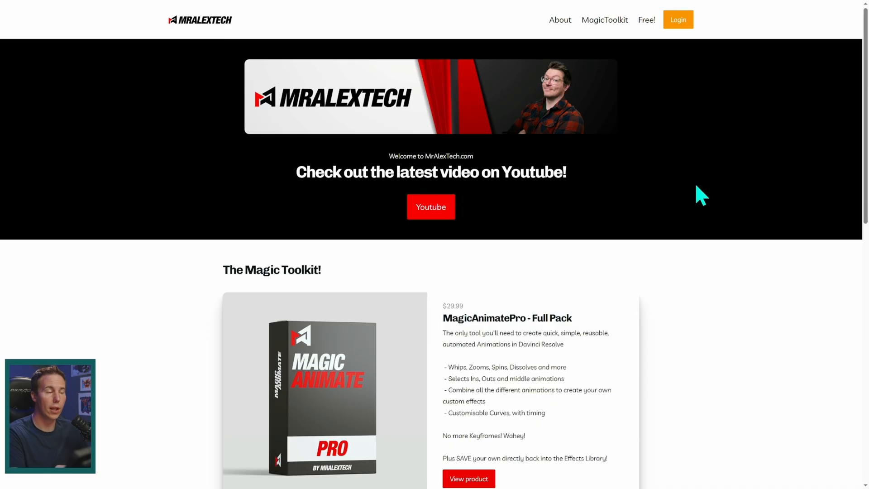
{"action": "mouse_move", "coordinate": [648, 30]}
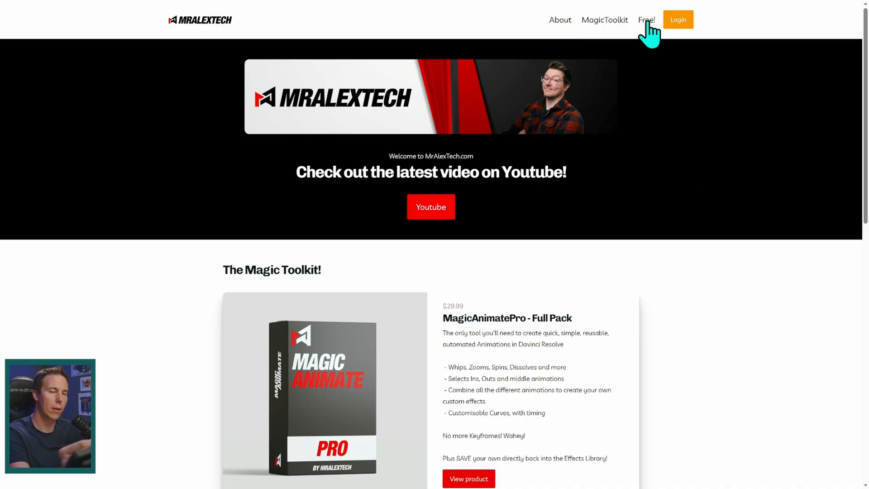
Follow the Free! link on mralextech.com to the MagicZoom download page
{"action": "left_click", "coordinate": [645, 19]}
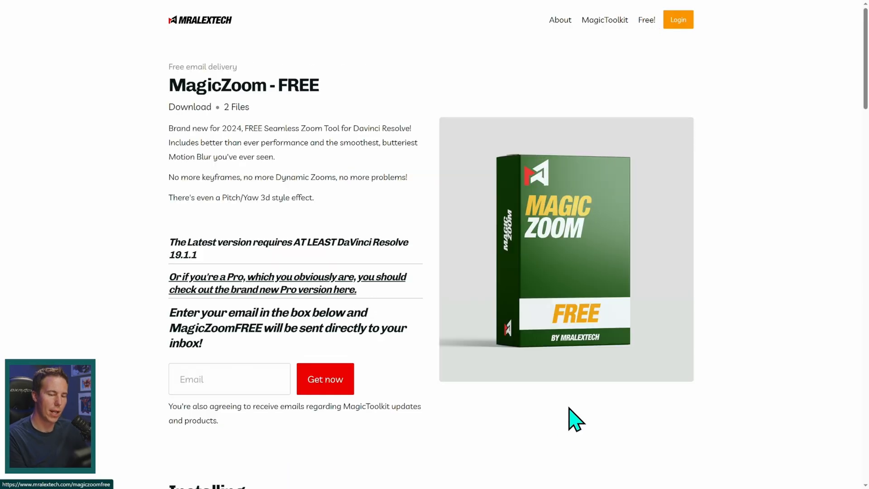
{"action": "mouse_move", "coordinate": [426, 388]}
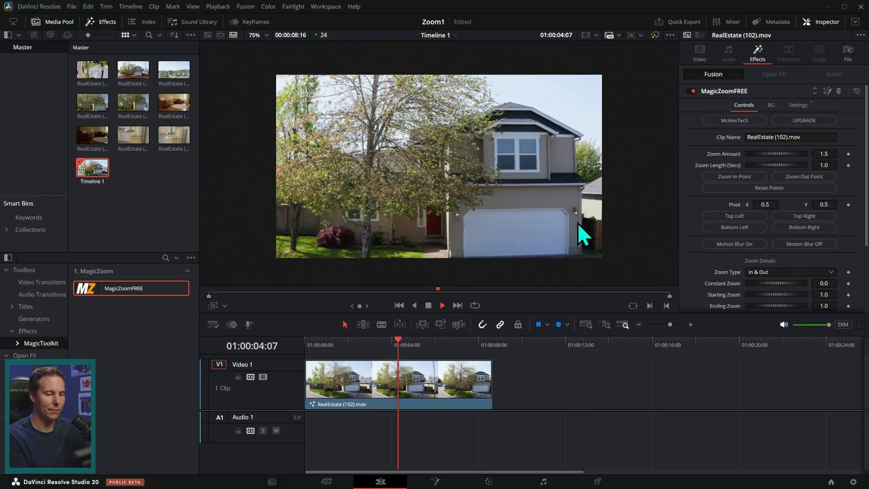
Tune MagicZoomFREE with corner pivot presets, Zoom Amount 1.819 and Zoom Length 0.203
{"action": "left_click", "coordinate": [463, 385]}
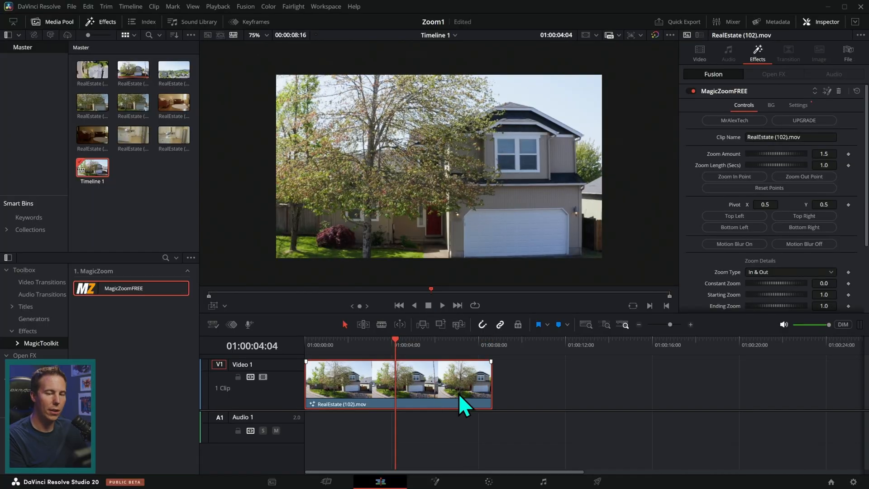
{"action": "scroll", "scroll_direction": "down", "scroll_amount": 3}
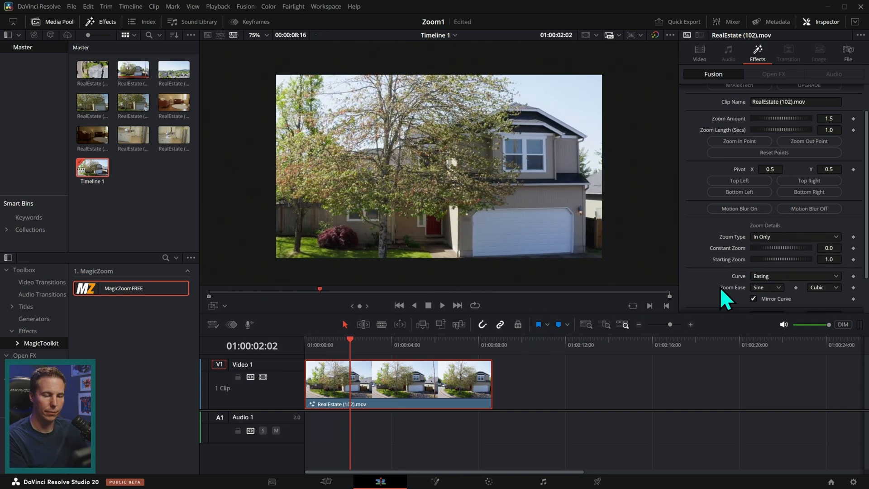
{"action": "scroll", "scroll_direction": "down", "scroll_amount": 3}
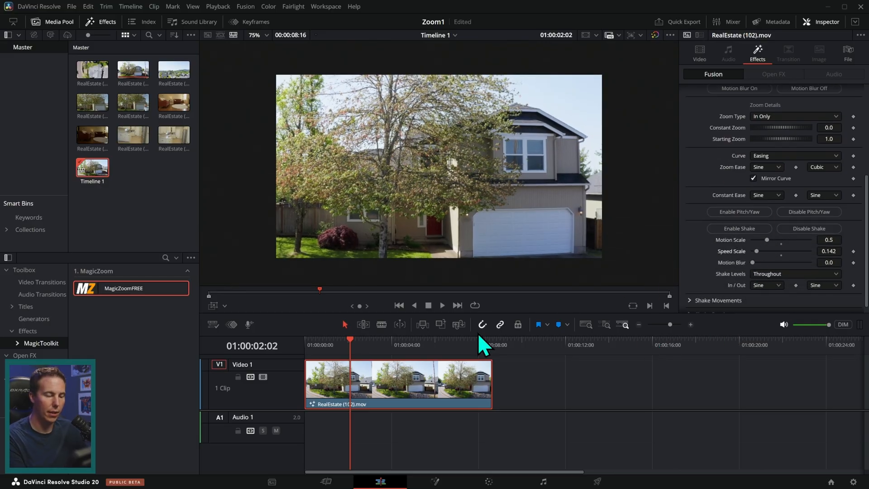
{"action": "left_click", "coordinate": [441, 305]}
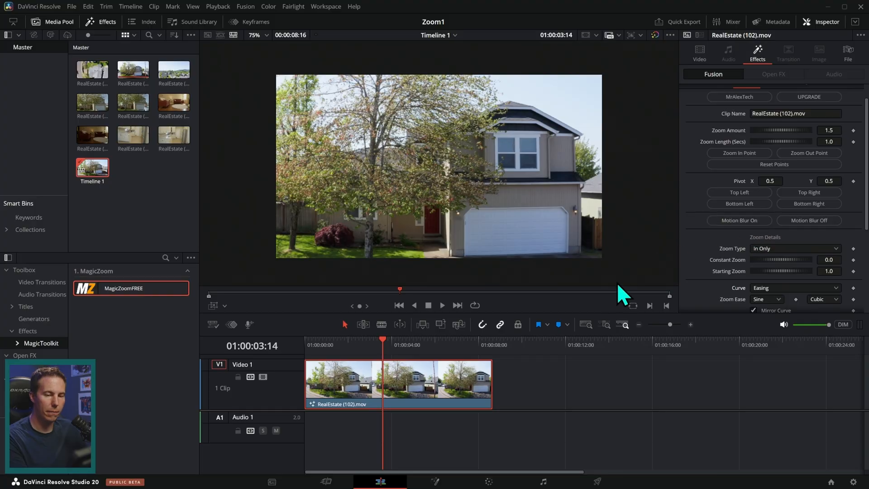
{"action": "left_click", "coordinate": [807, 193]}
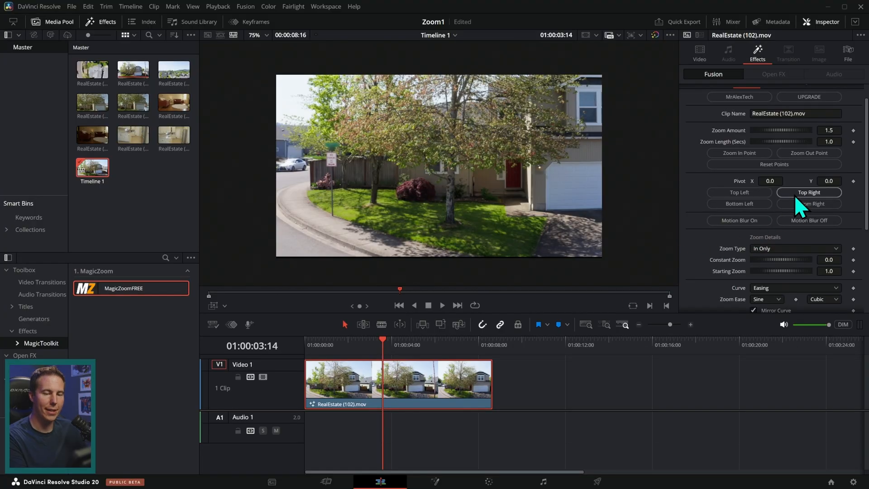
{"action": "left_click", "coordinate": [738, 203]}
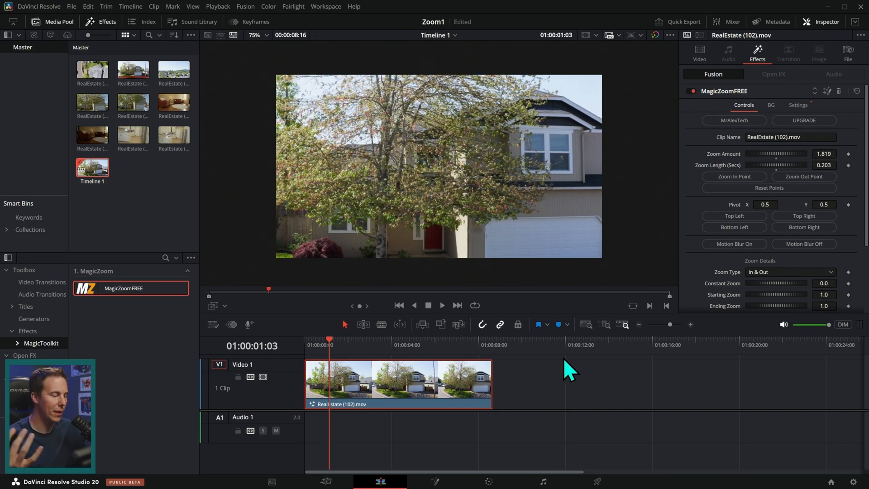
{"action": "mouse_move", "coordinate": [497, 334]}
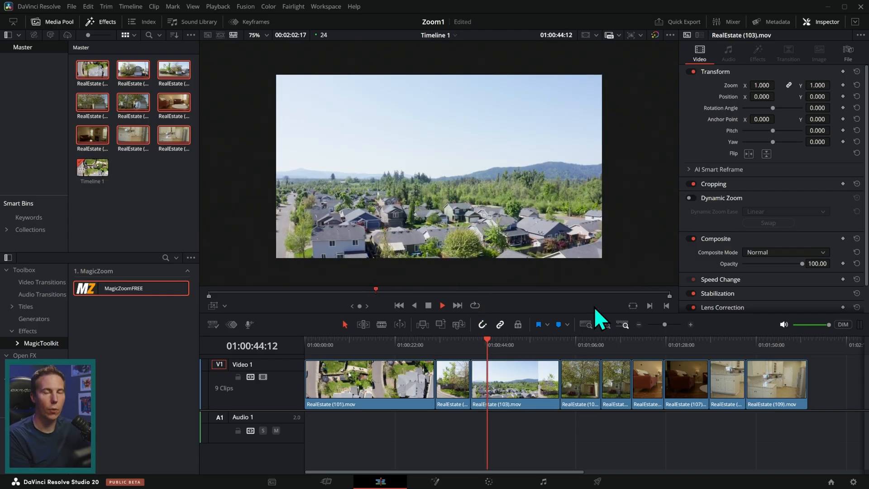
Play back the timeline of nine real-estate clips
{"action": "left_click", "coordinate": [442, 306]}
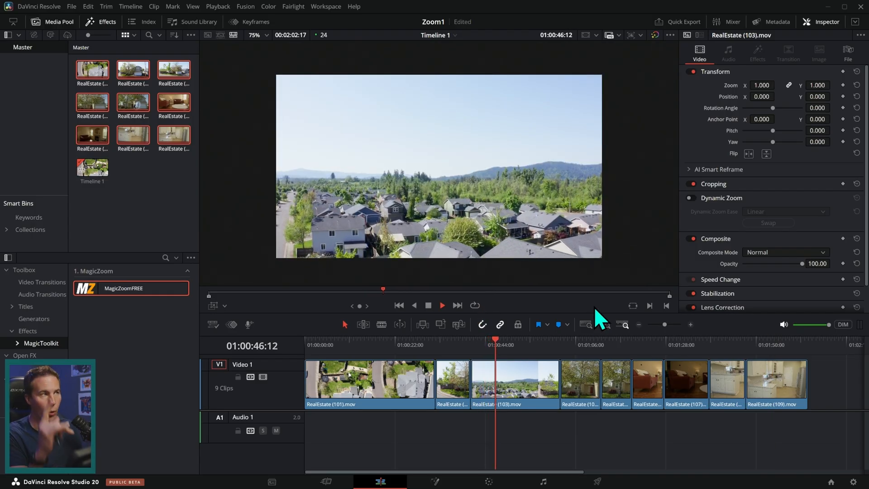